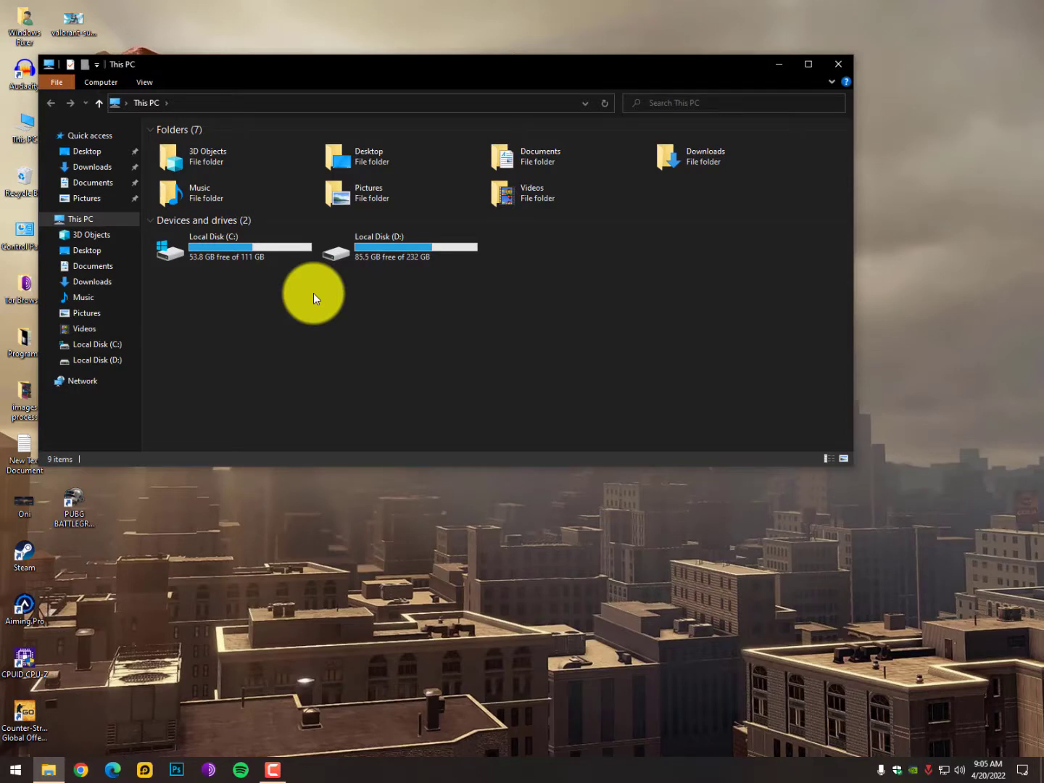
# - Open Local Disk (C:) from This PC to list its top-level folders
pyautogui.click(232, 247)
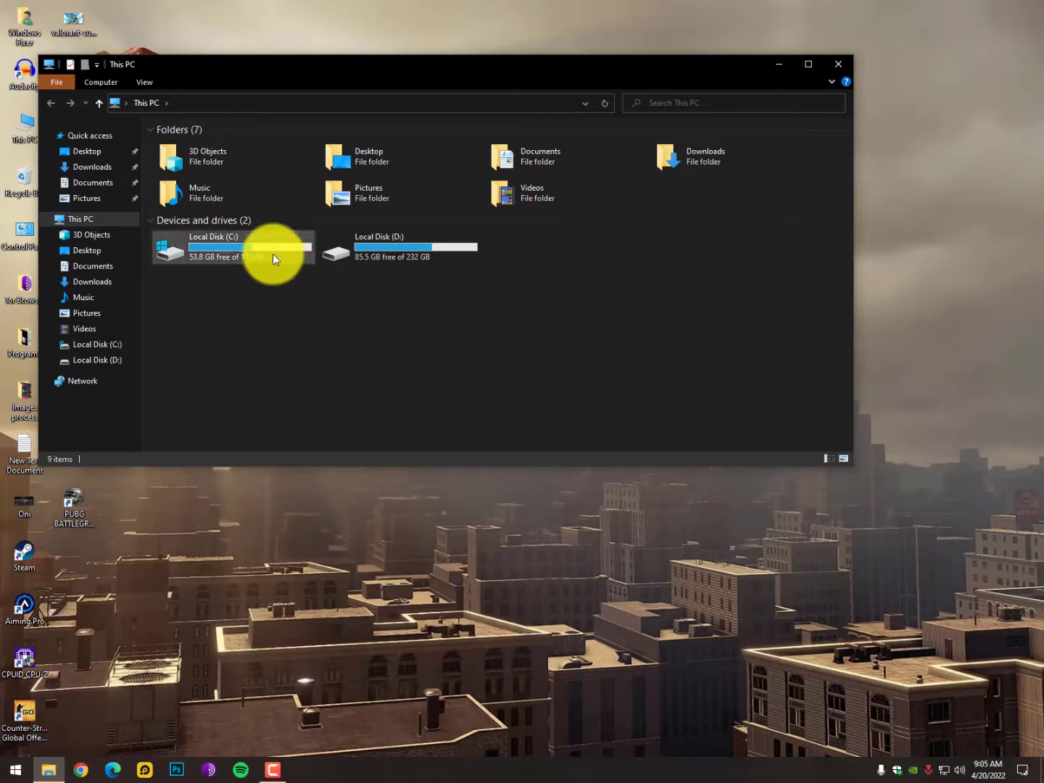
pyautogui.moveTo(247, 250)
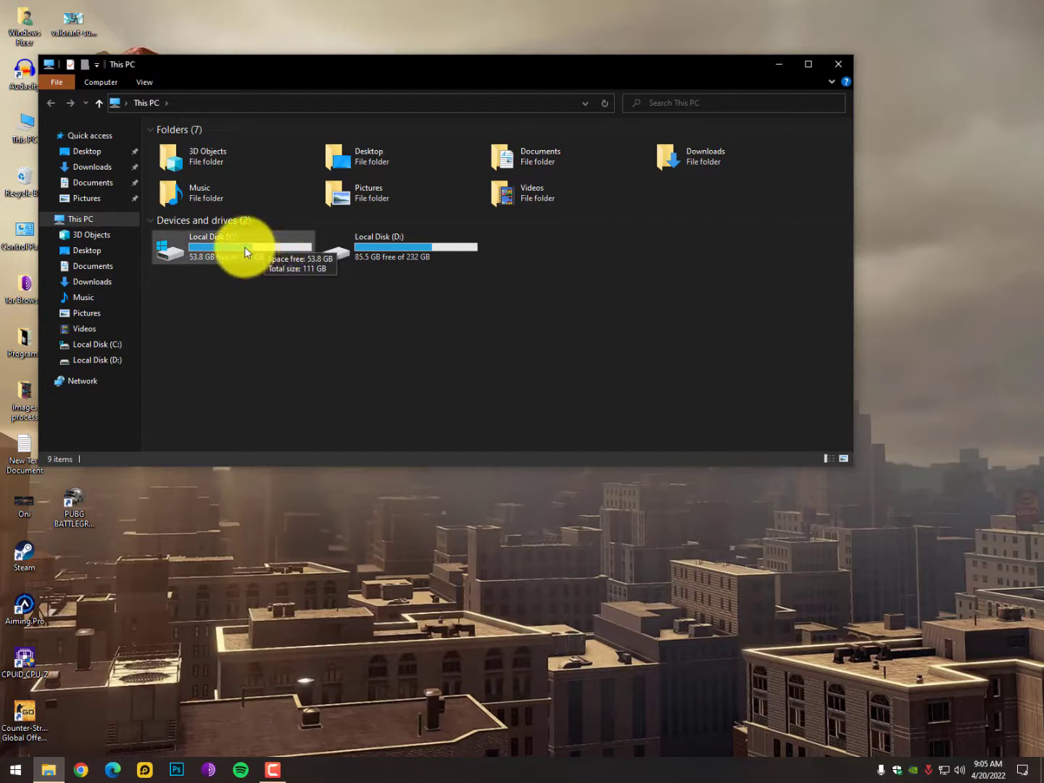
pyautogui.doubleClick(251, 246)
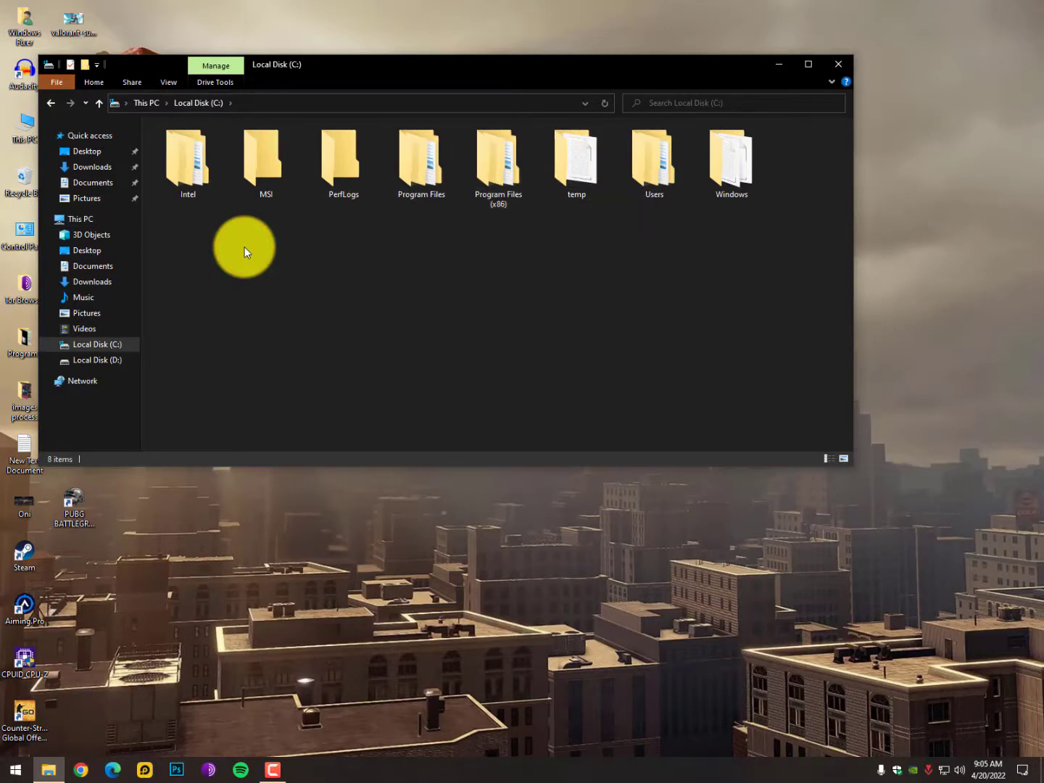
pyautogui.moveTo(243, 232)
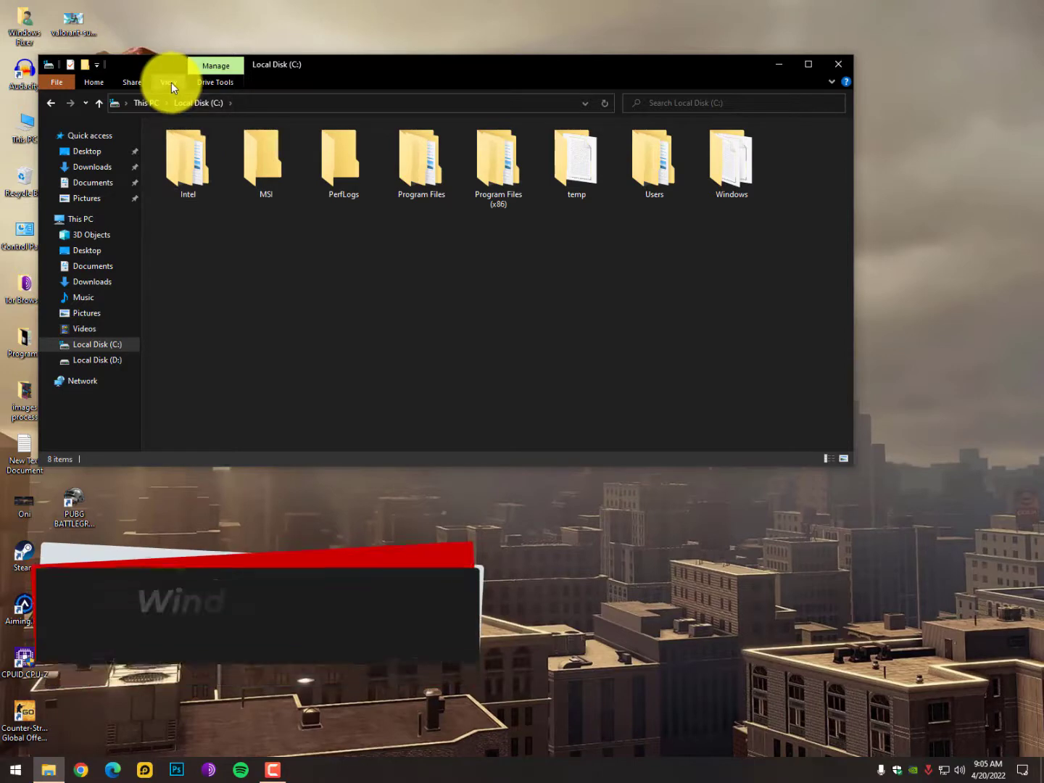
# - Turn on Hidden items in the View tab to reveal ProgramData and $WinREAgent
pyautogui.click(168, 82)
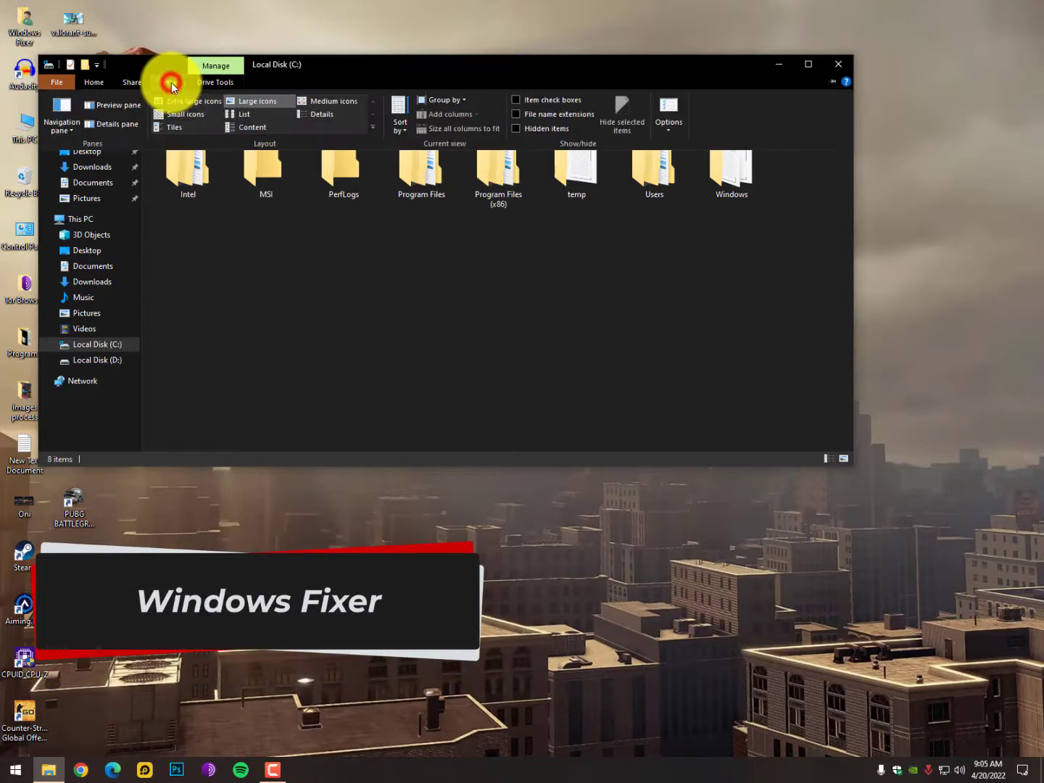
pyautogui.click(528, 134)
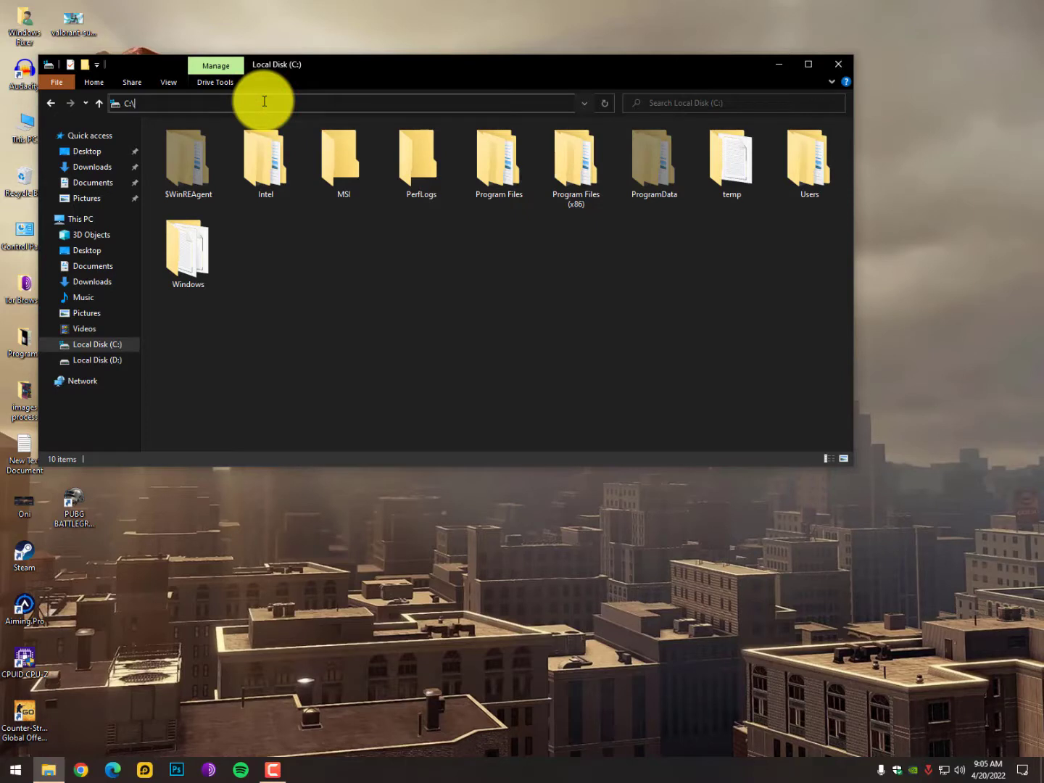
# - Navigate to C:\ProgramData by typing 'prog' in the address bar and picking the suggestion
pyautogui.write('gr')
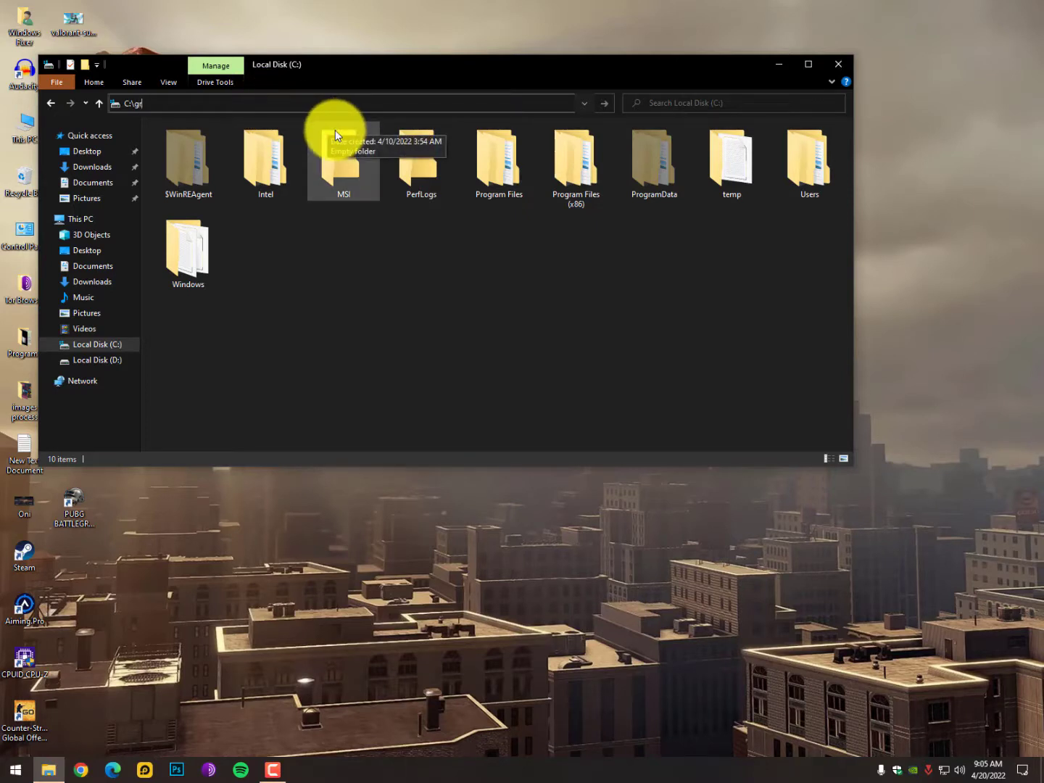
pyautogui.press('Backspace')
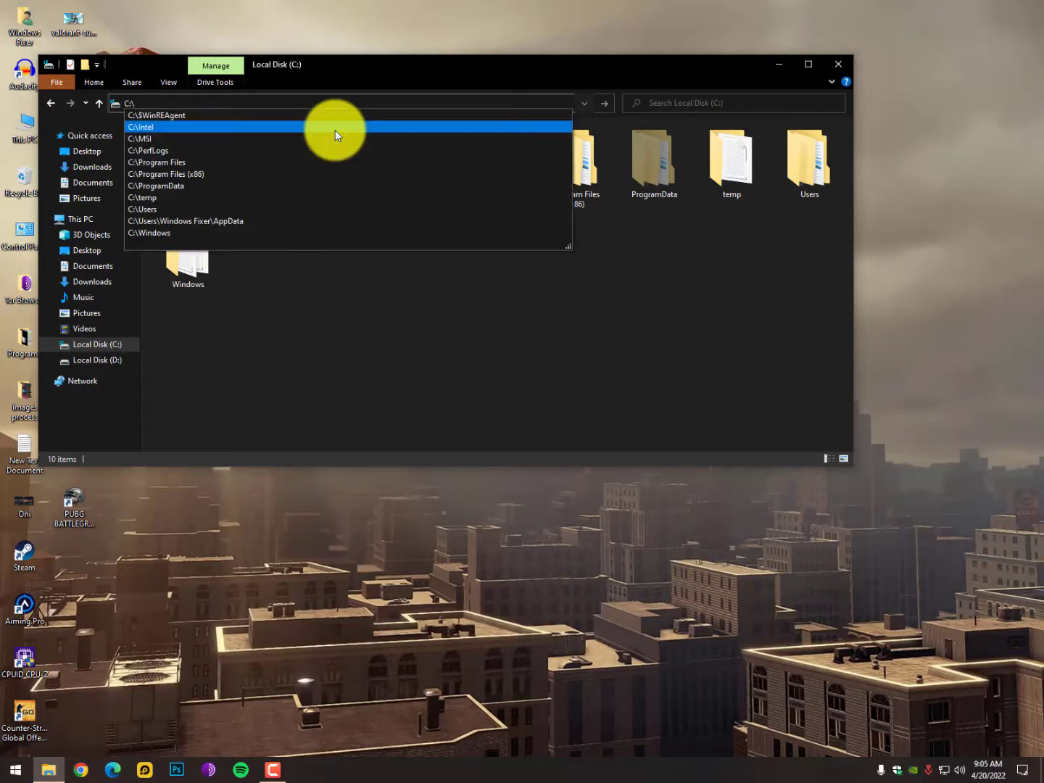
pyautogui.write('prog')
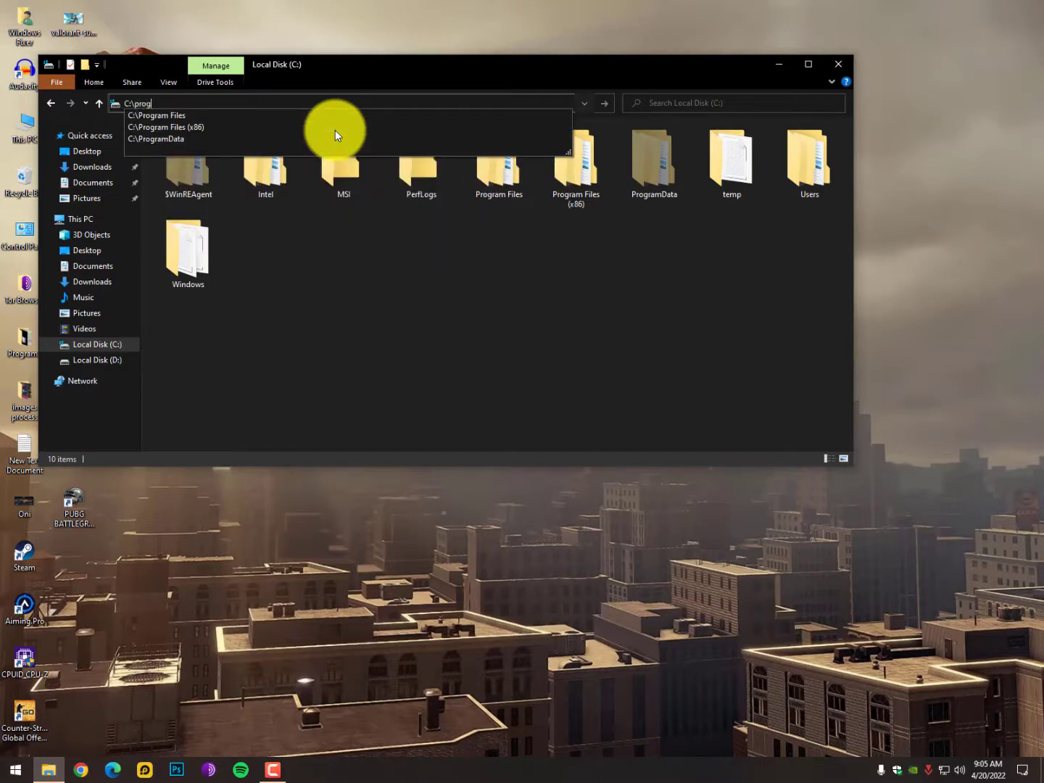
pyautogui.click(157, 139)
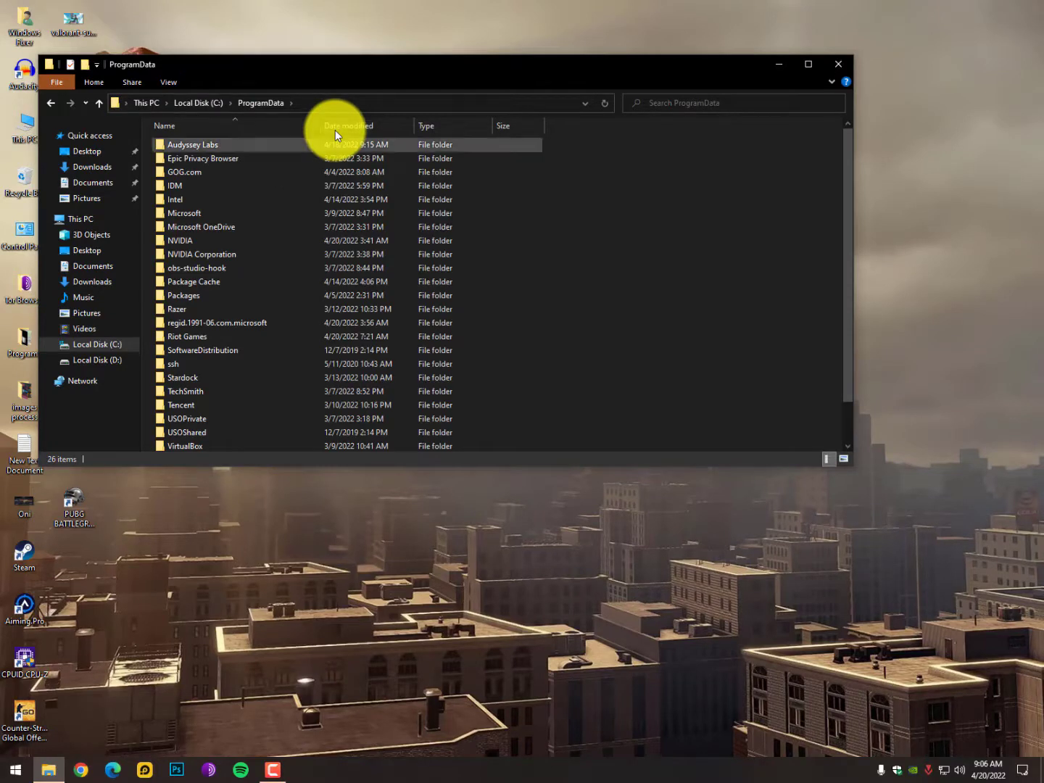
pyautogui.moveTo(225, 226)
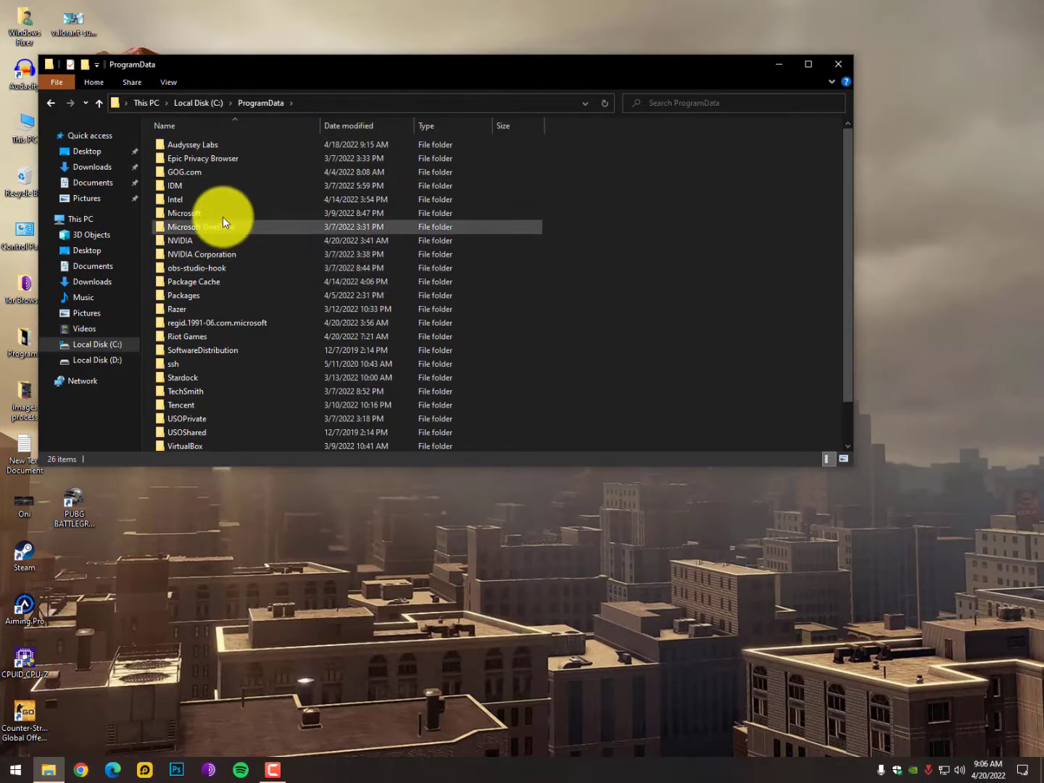
# - Drill into Microsoft and then its Windows subfolder within ProgramData
pyautogui.click(218, 227)
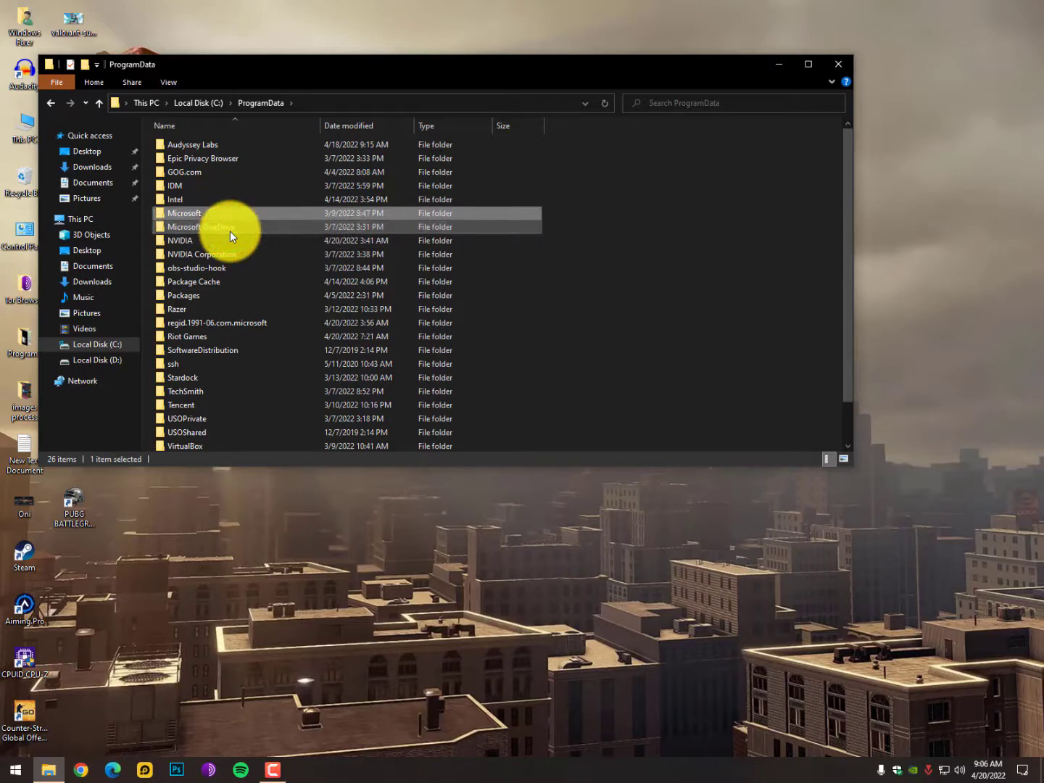
pyautogui.doubleClick(184, 213)
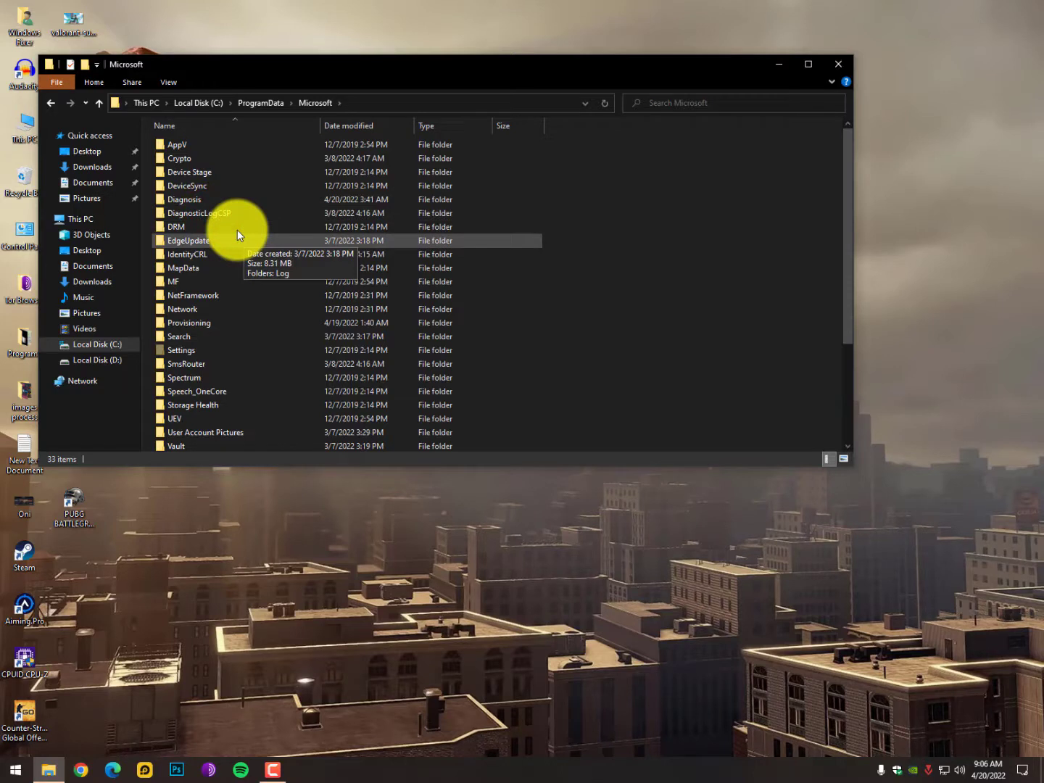
pyautogui.moveTo(243, 281)
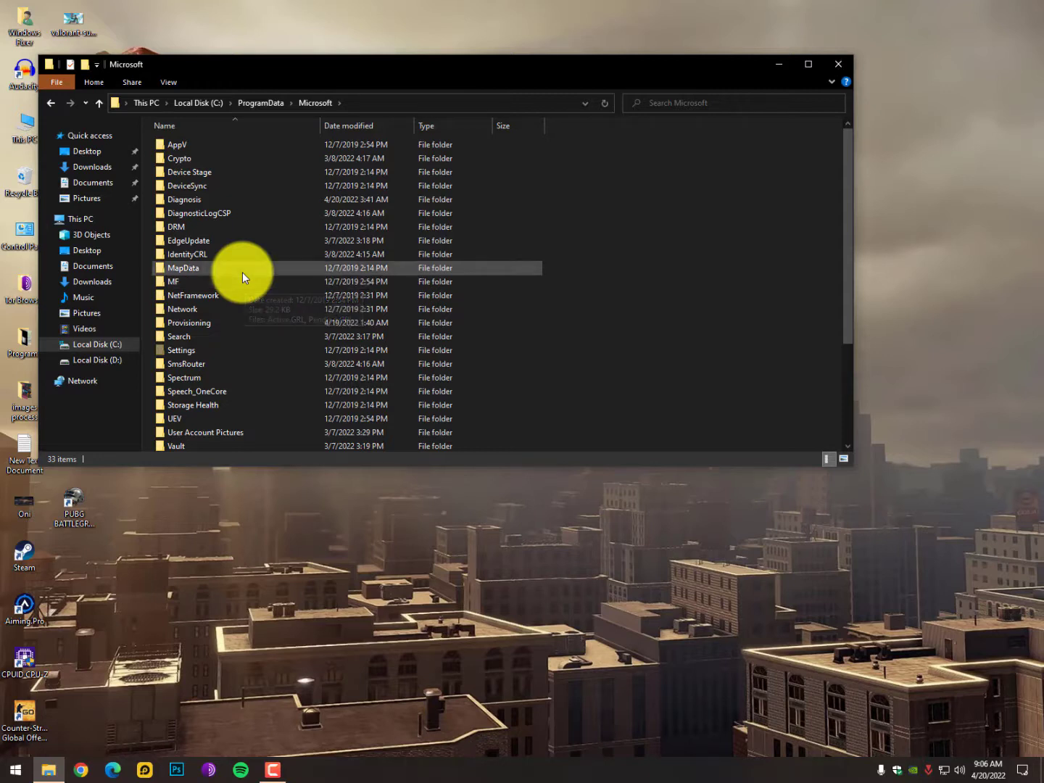
pyautogui.click(183, 268)
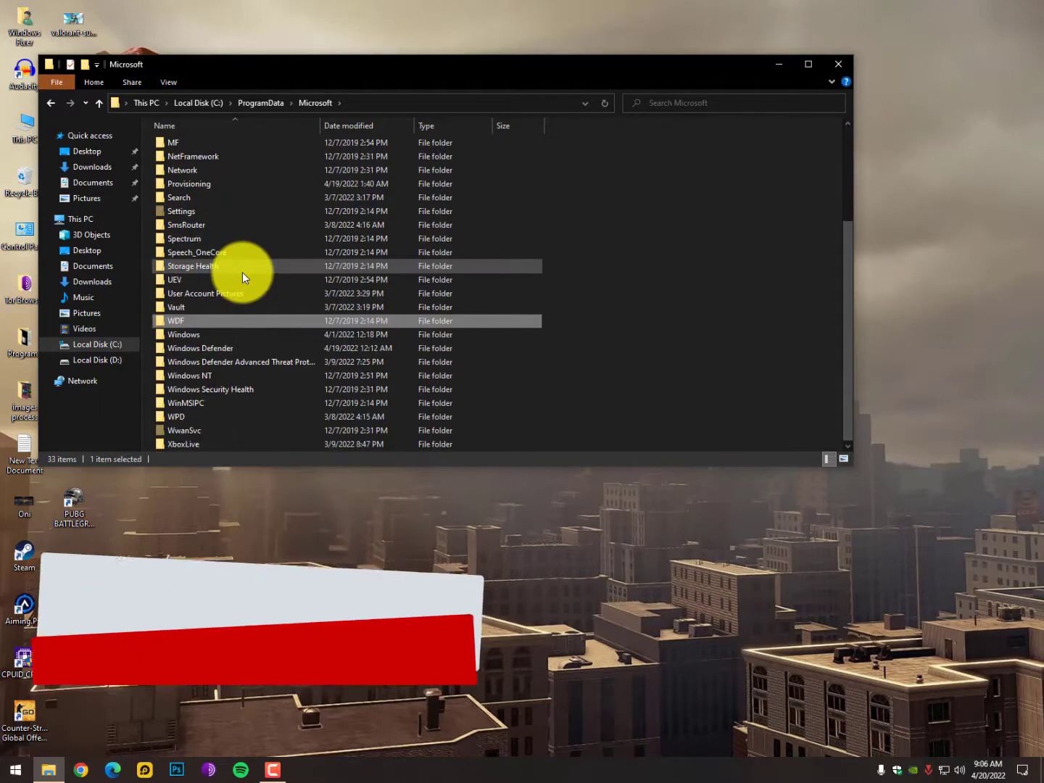
pyautogui.doubleClick(183, 335)
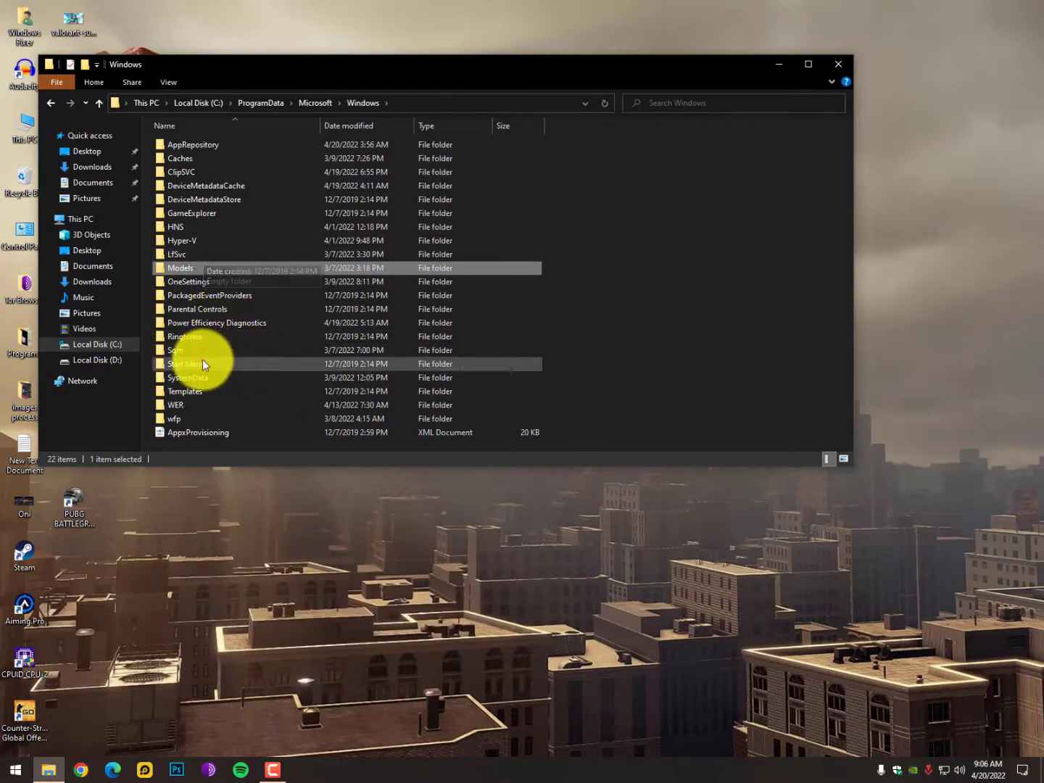
# - Go into Start Menu, then its Programs folder
pyautogui.doubleClick(187, 364)
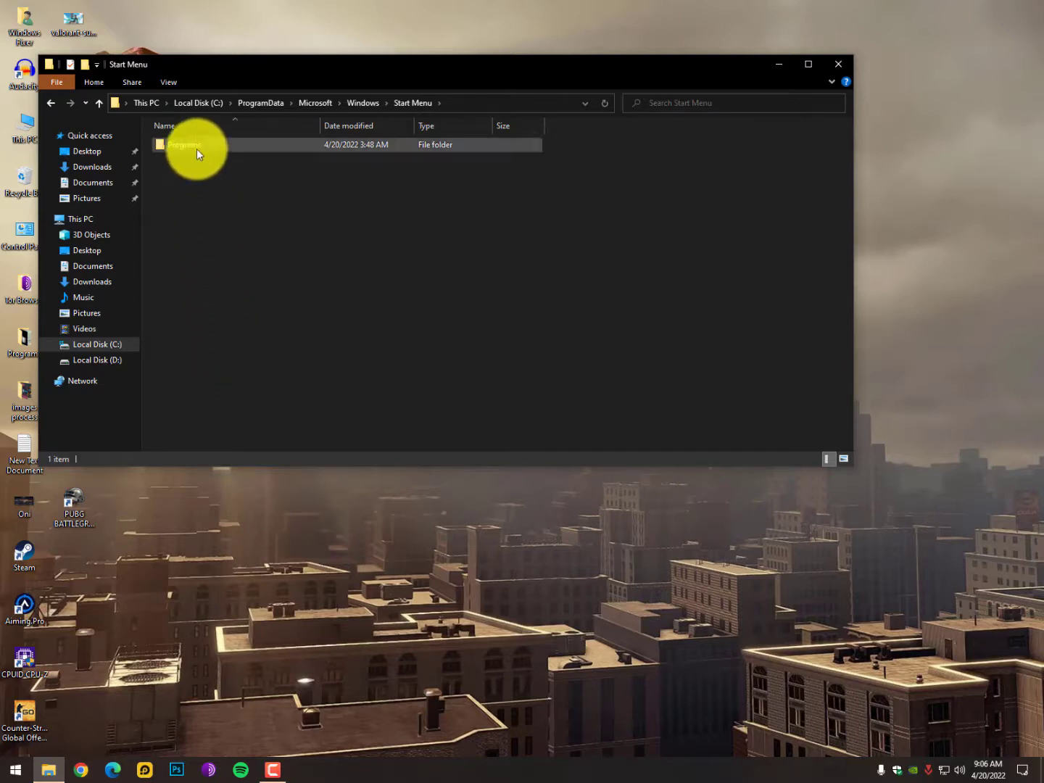
pyautogui.doubleClick(183, 145)
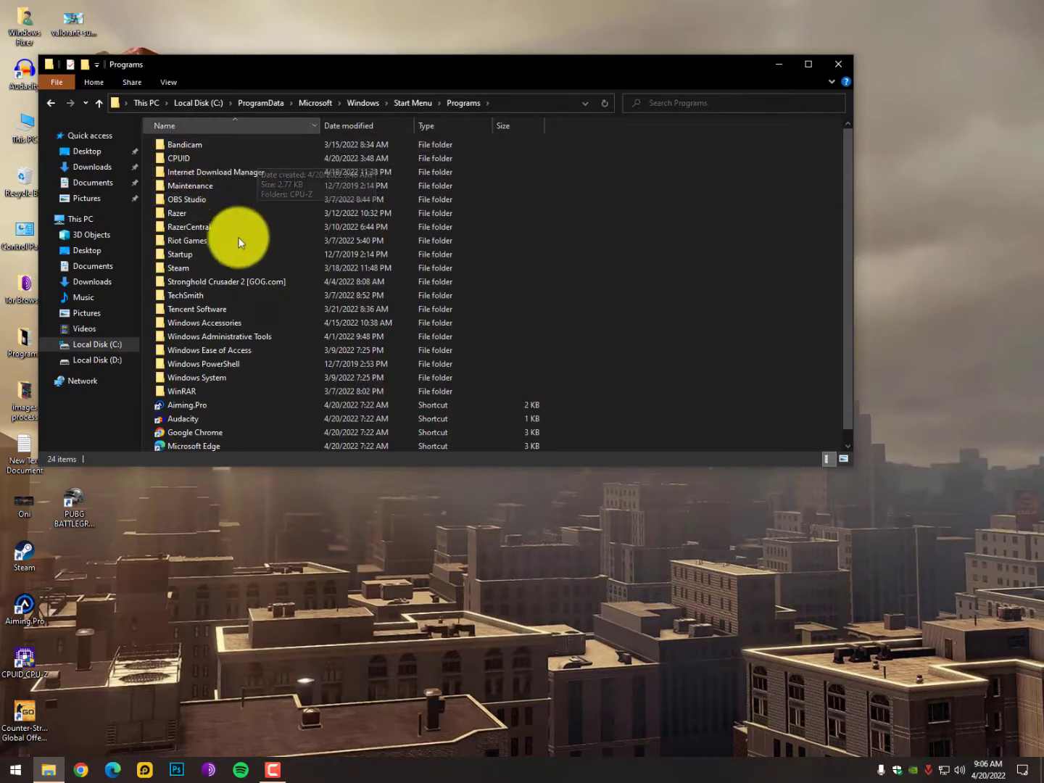
pyautogui.moveTo(260, 281)
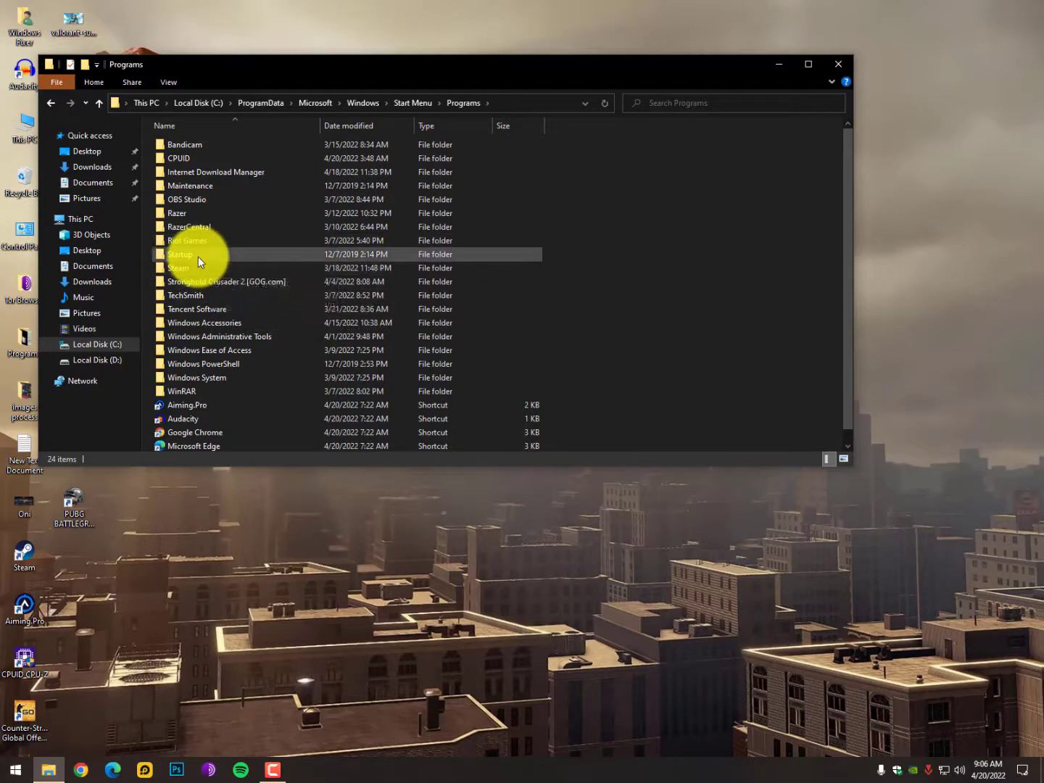
# - Open the Startup folder, confirm it is empty, and close File Explorer
pyautogui.doubleClick(180, 254)
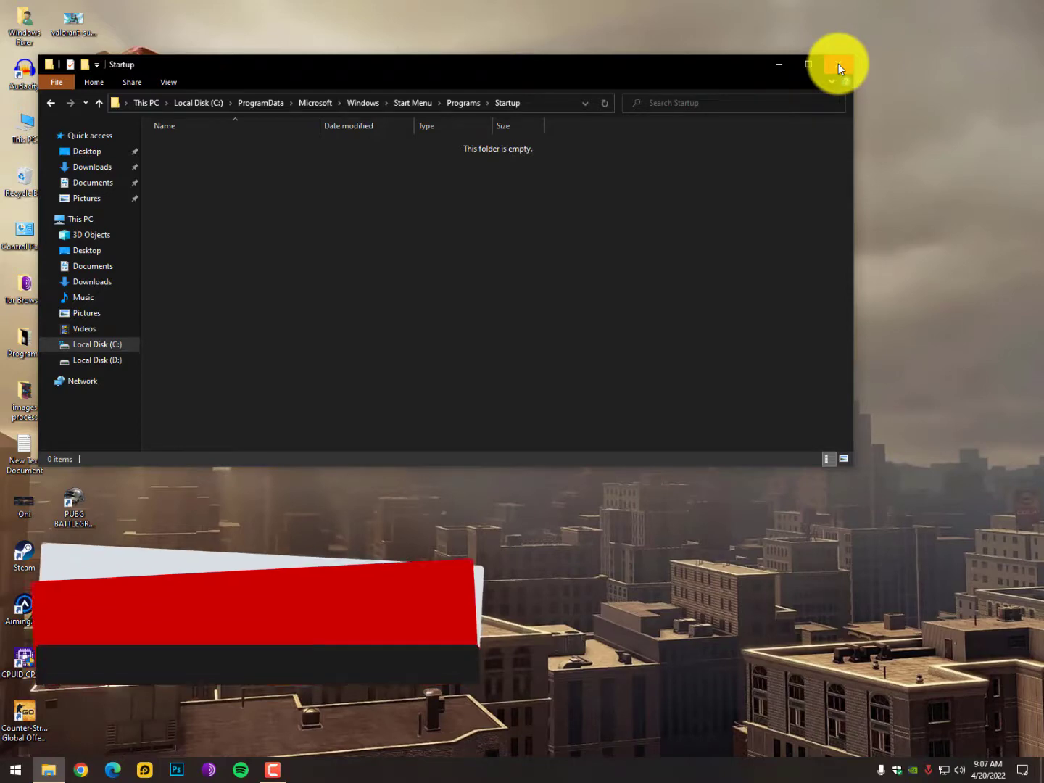
pyautogui.click(838, 64)
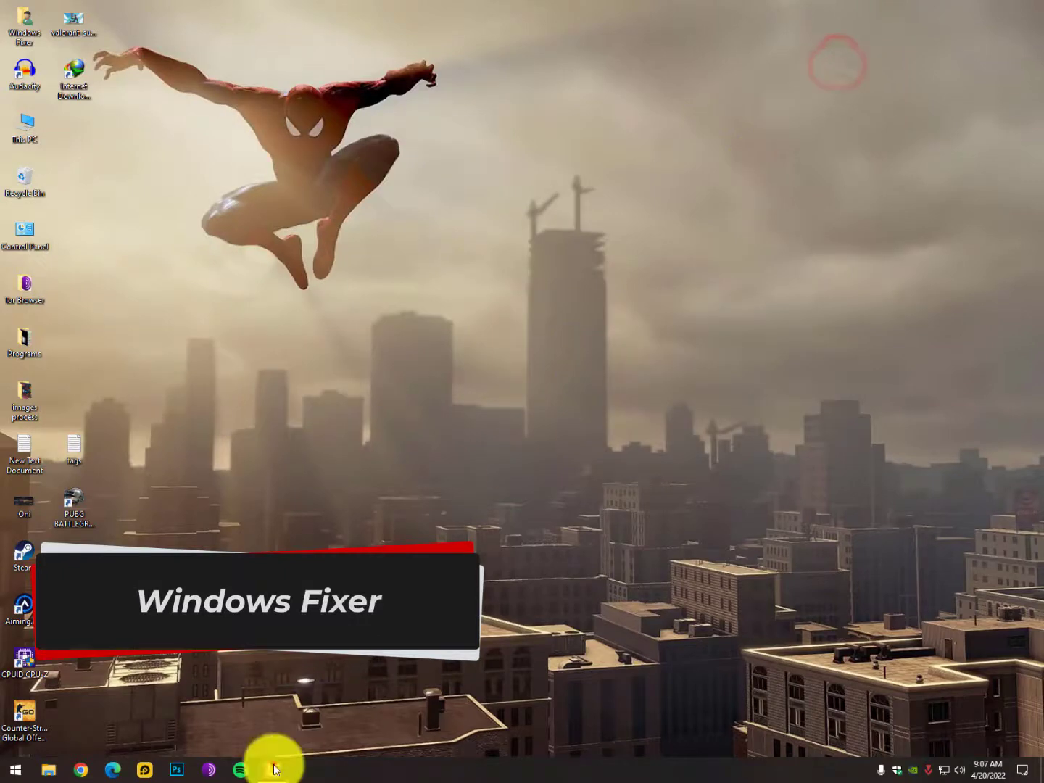